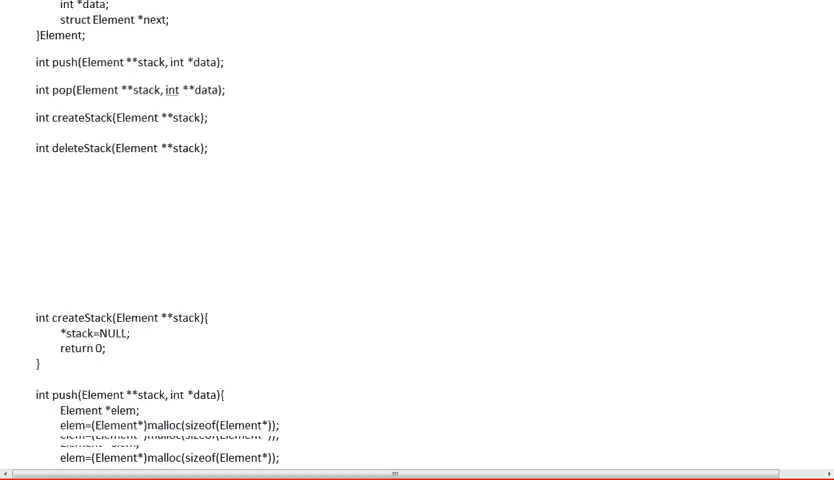
Bracket the Element struct fields, circle the push and pop prototypes, and underline createStack and deleteStack
{"action": "scroll", "scroll_direction": "down", "scroll_amount": 3}
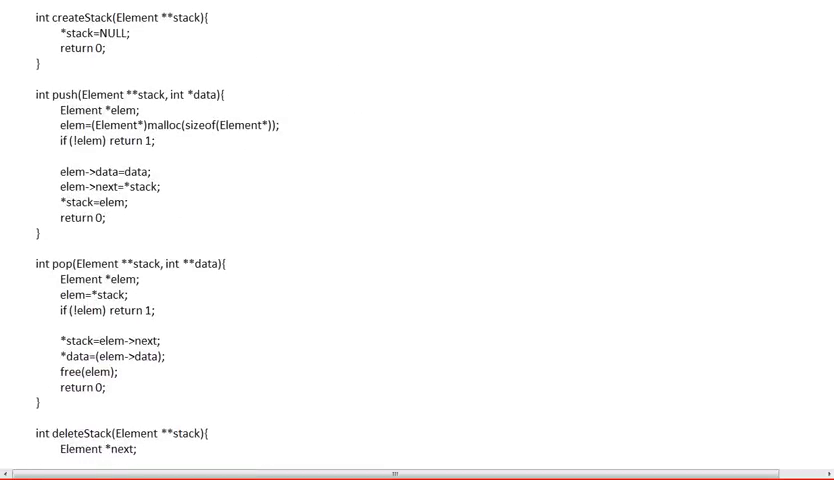
{"action": "scroll", "scroll_direction": "down", "scroll_amount": 3}
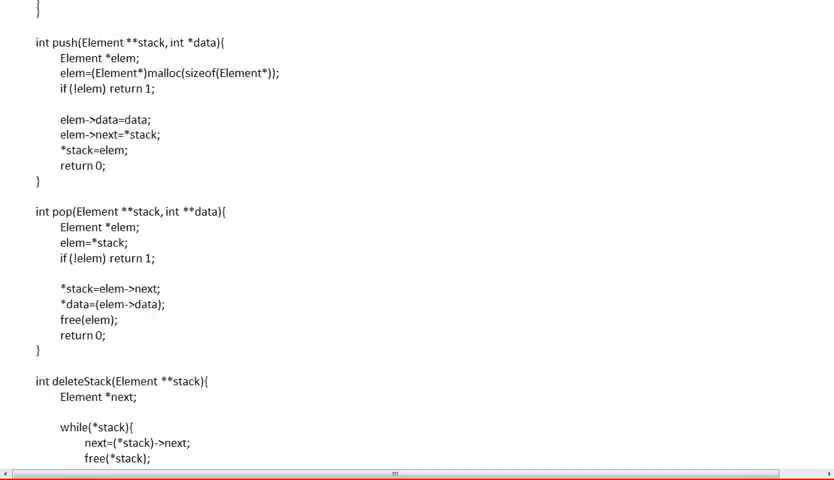
{"action": "scroll", "scroll_direction": "up", "scroll_amount": 3}
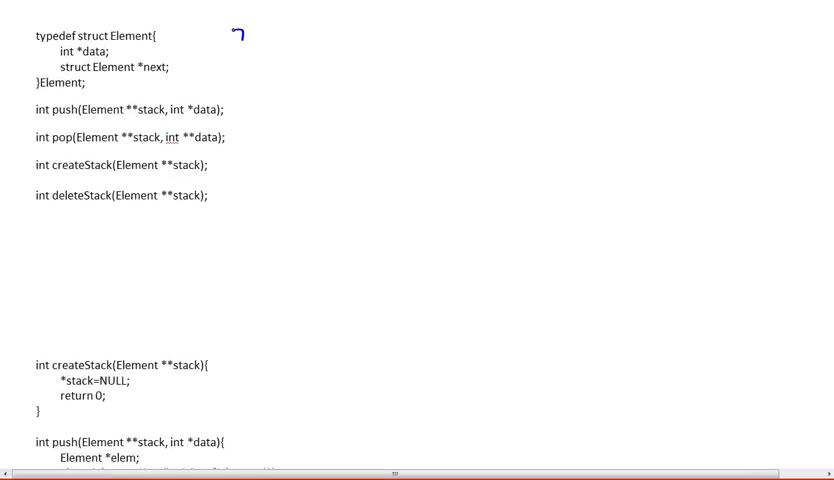
{"action": "left_click_drag", "start_coordinate": [236, 30], "coordinate": [236, 84]}
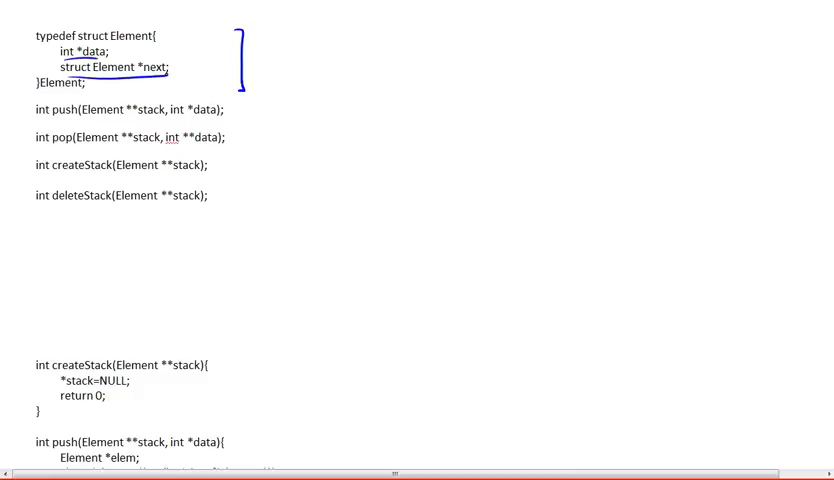
{"action": "left_click_drag", "start_coordinate": [290, 40], "coordinate": [324, 62]}
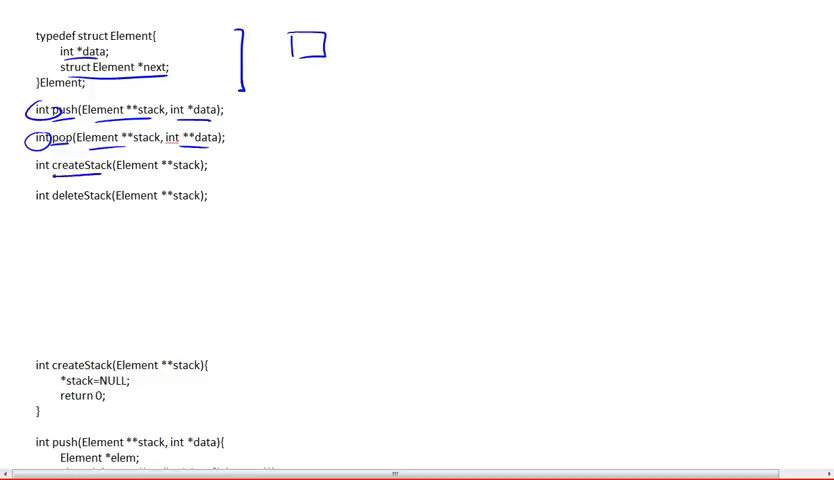
{"action": "left_click_drag", "start_coordinate": [232, 156], "coordinate": [238, 180]}
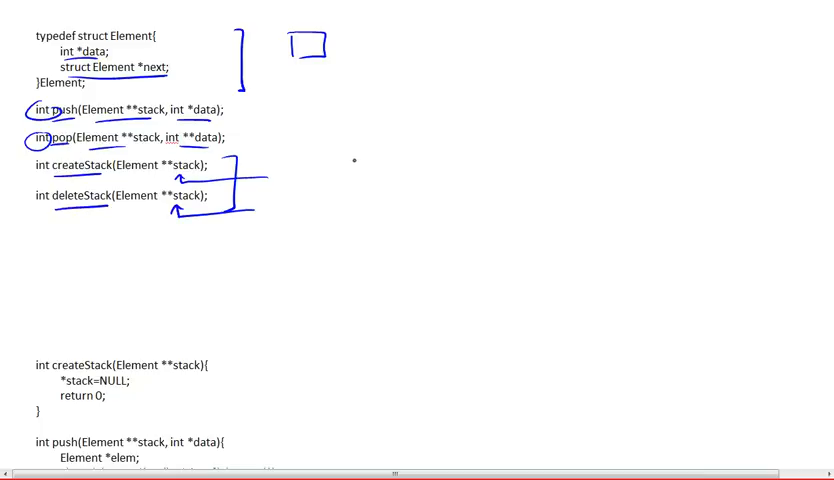
{"action": "mouse_move", "coordinate": [356, 220]}
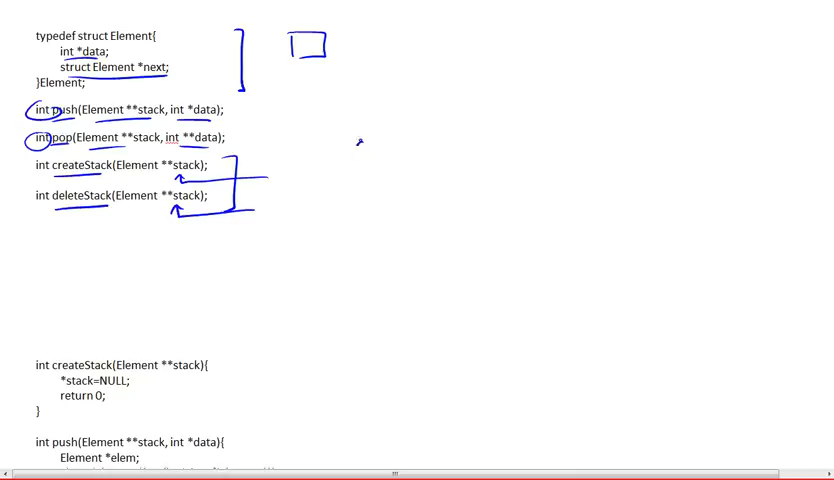
Sketch a stacked-items doodle and handwrite the declaration 'Element * stack;' beside the prototypes
{"action": "left_click_drag", "start_coordinate": [360, 184], "coordinate": [360, 140]}
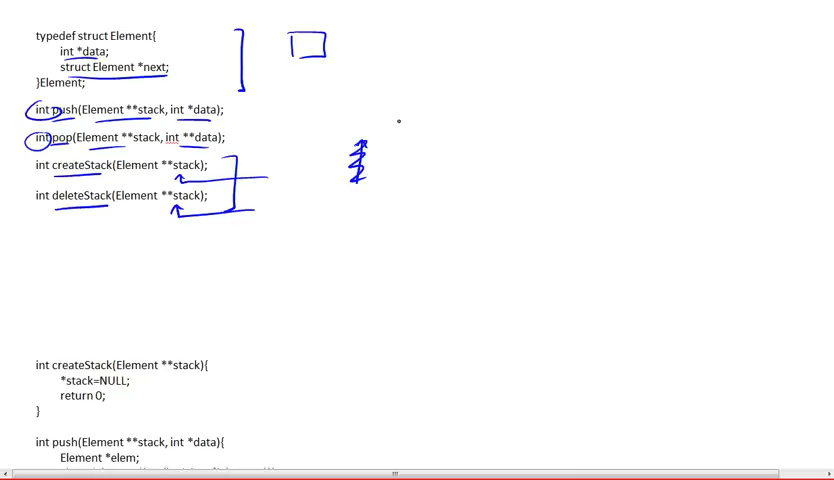
{"action": "type", "text": "Elem"}
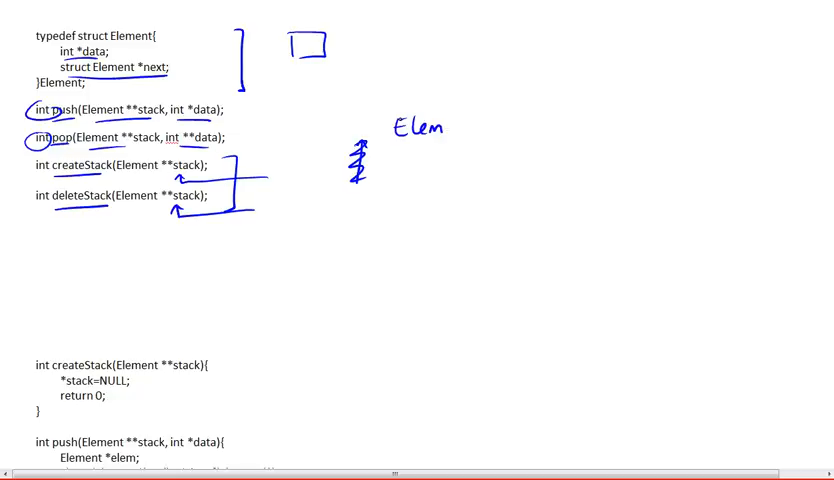
{"action": "type", "text": "Element * st"}
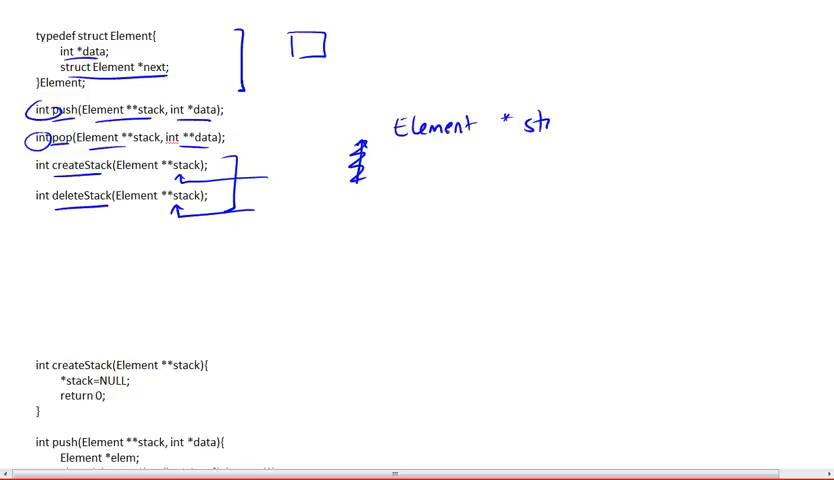
{"action": "type", "text": "stack;"}
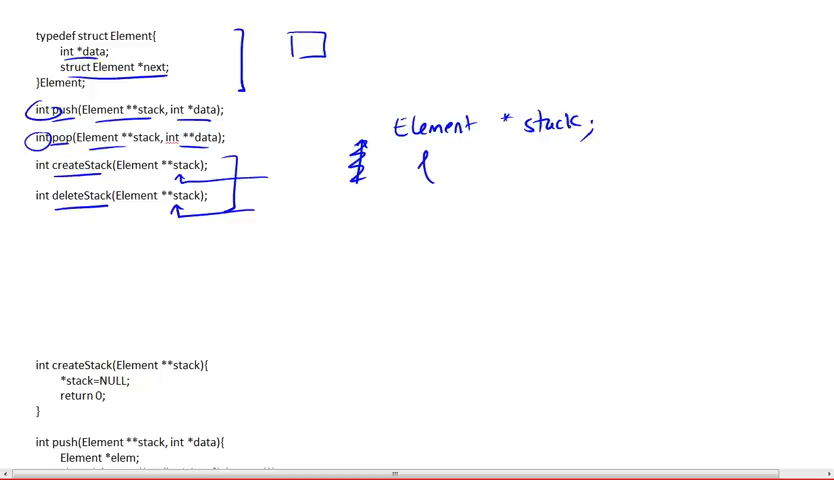
Label an '&stack' box and draw a row of memory cells below it
{"action": "type", "text": "&stack"}
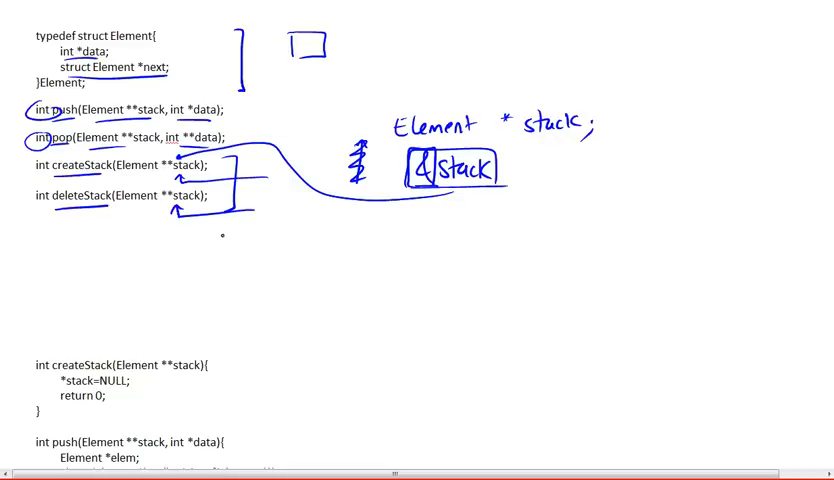
{"action": "left_click_drag", "start_coordinate": [300, 240], "coordinate": [520, 256]}
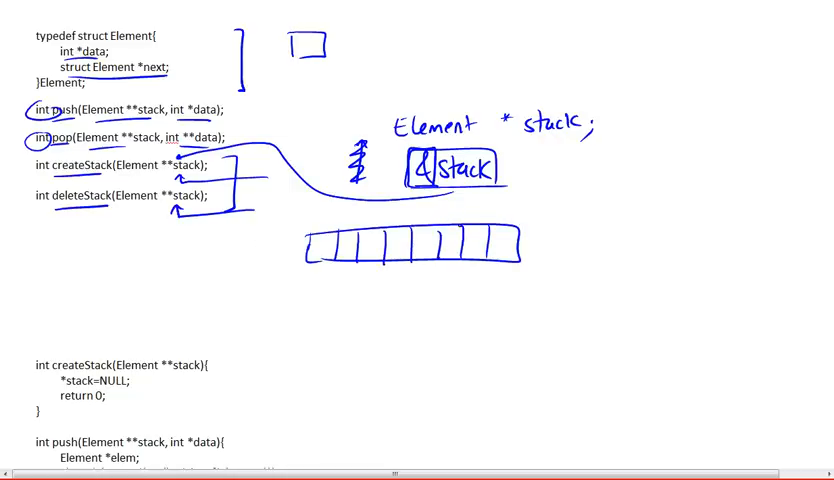
Scroll down to bring the createStack implementation into view
{"action": "scroll", "scroll_direction": "down", "scroll_amount": 3}
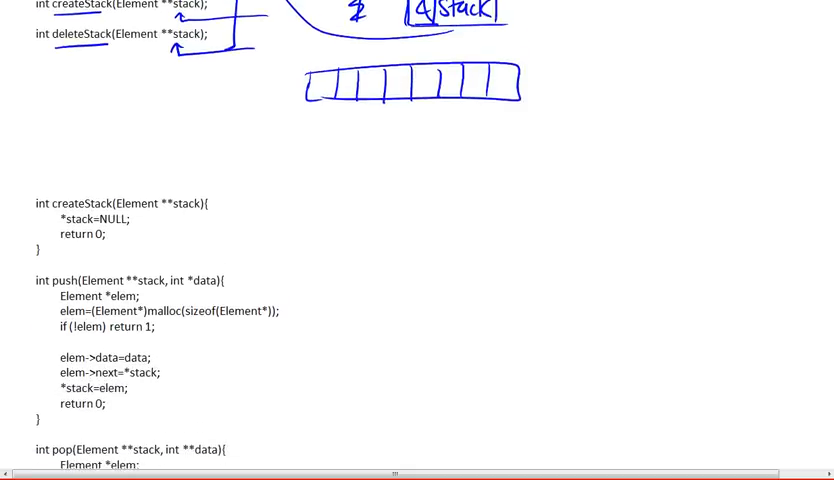
{"action": "scroll", "scroll_direction": "down", "scroll_amount": 3}
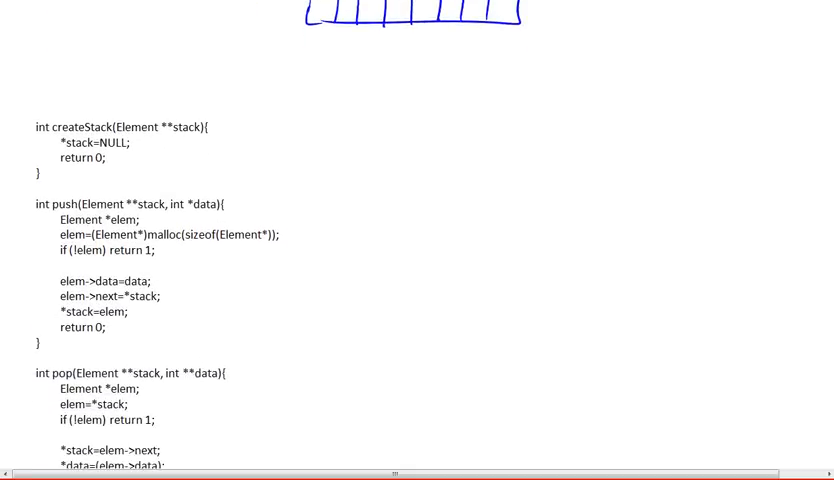
{"action": "scroll", "scroll_direction": "down", "scroll_amount": 3}
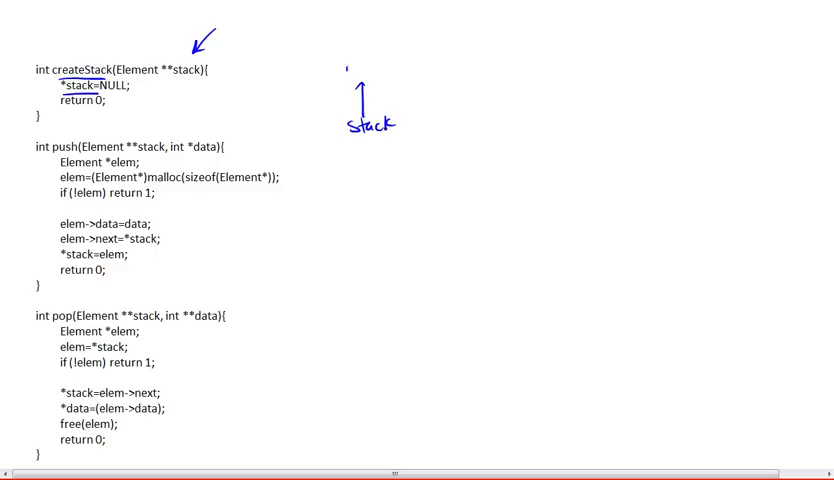
Handwrite a boxed NULL above the stack arrow, then move down to the push function
{"action": "type", "text": "NULL"}
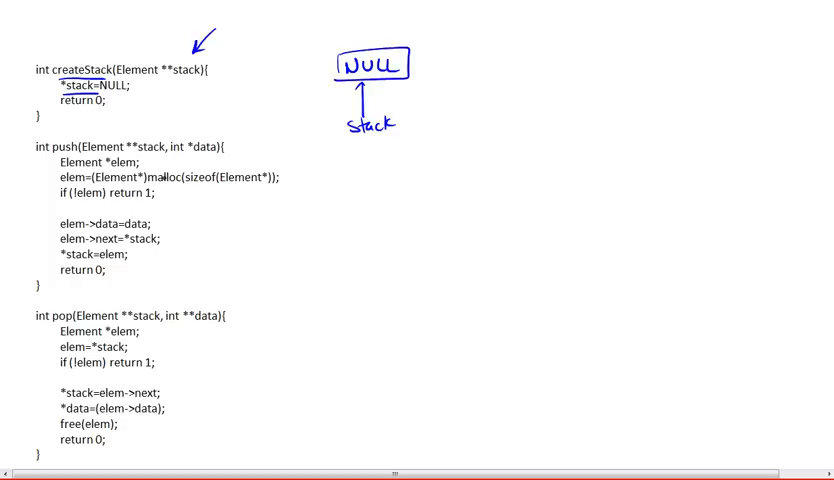
{"action": "scroll", "scroll_direction": "down", "scroll_amount": 3}
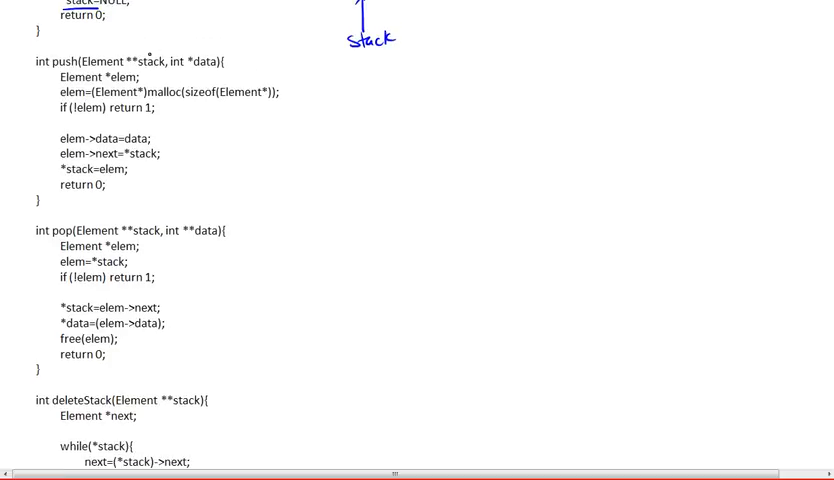
Arrow-mark push's parameters and handwrite 'int i = 5;' with an '&stack' box beside the code
{"action": "left_click_drag", "start_coordinate": [150, 24], "coordinate": [136, 40]}
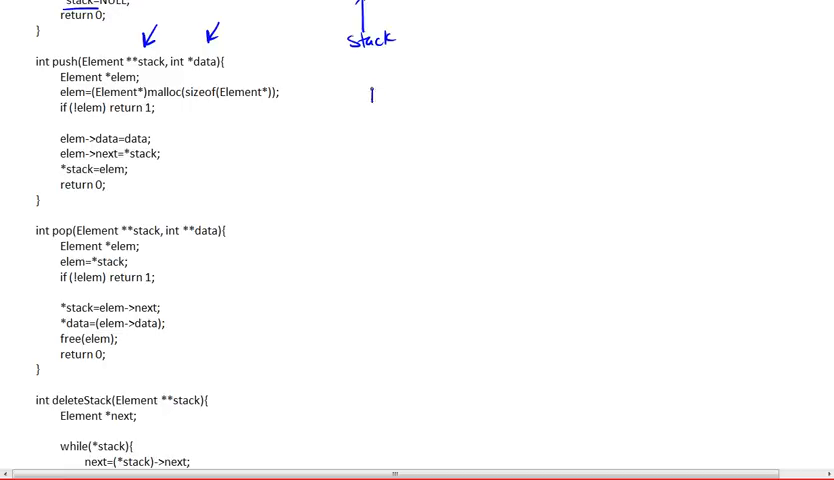
{"action": "type", "text": "int"}
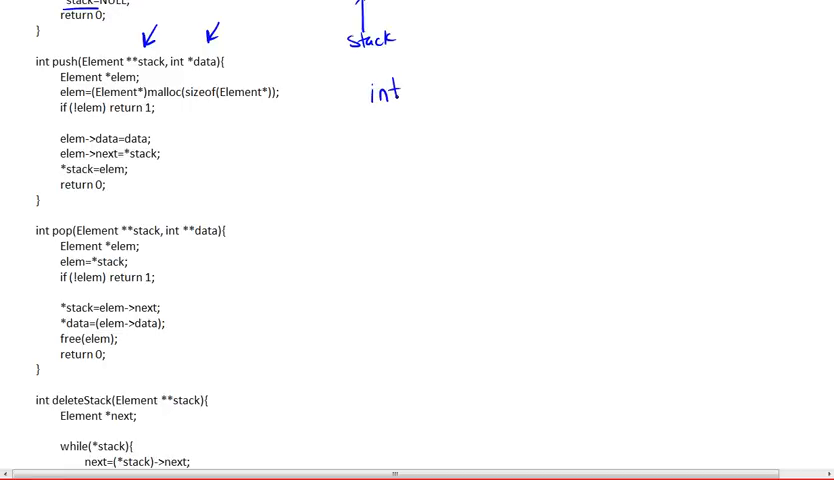
{"action": "type", "text": "i ="}
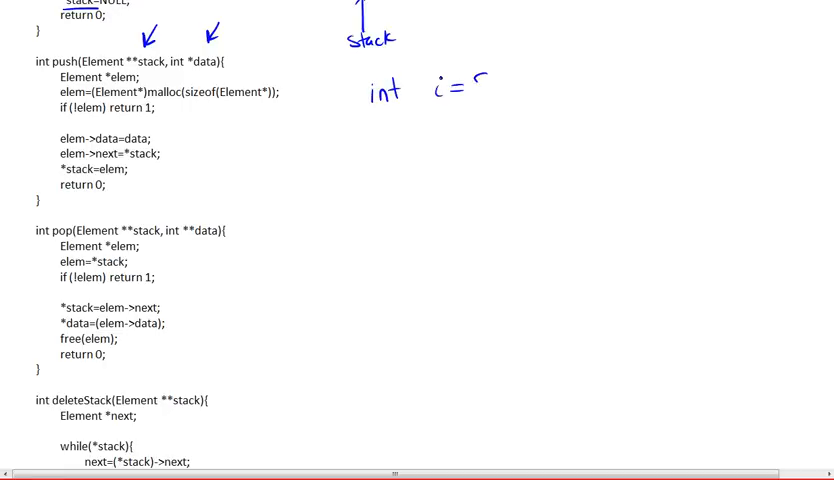
{"action": "type", "text": "5;"}
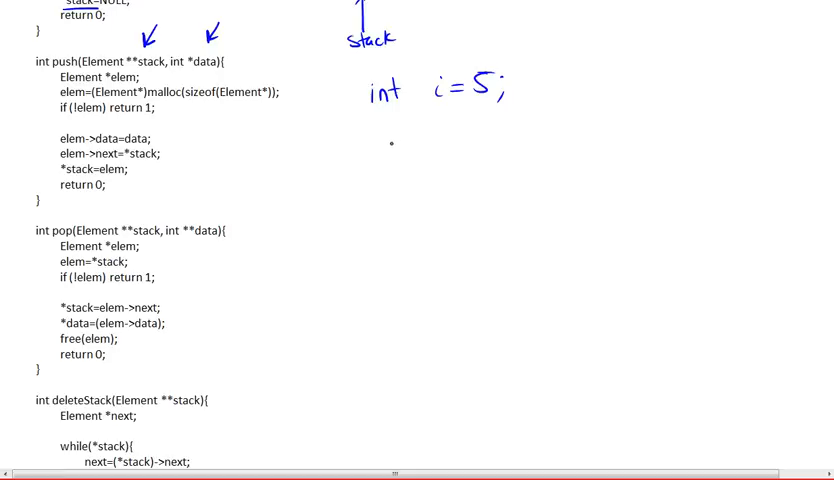
{"action": "type", "text": "&stack, &i"}
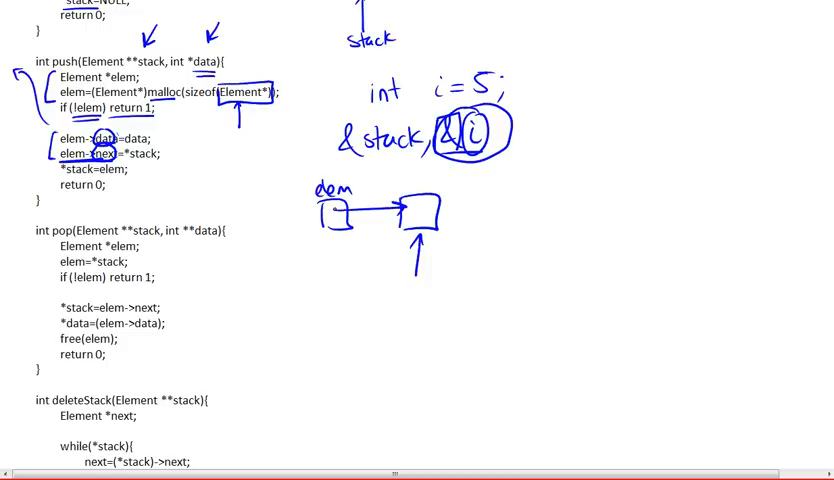
{"action": "left_click_drag", "start_coordinate": [60, 176], "coordinate": [120, 176]}
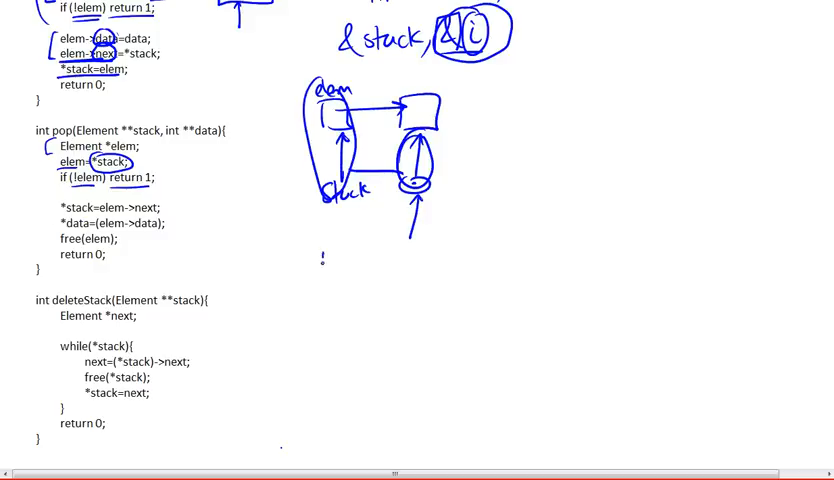
Draw a new small node box with an arrow beneath the pop diagram
{"action": "left_click_drag", "start_coordinate": [330, 256], "coordinate": [340, 304]}
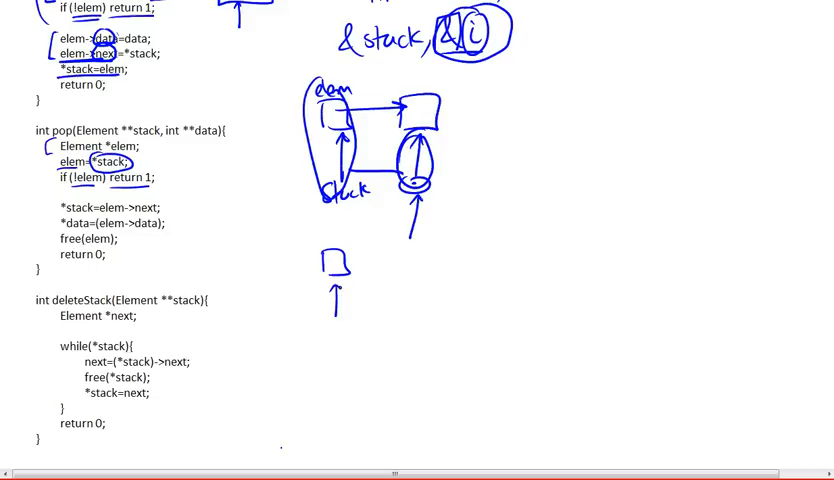